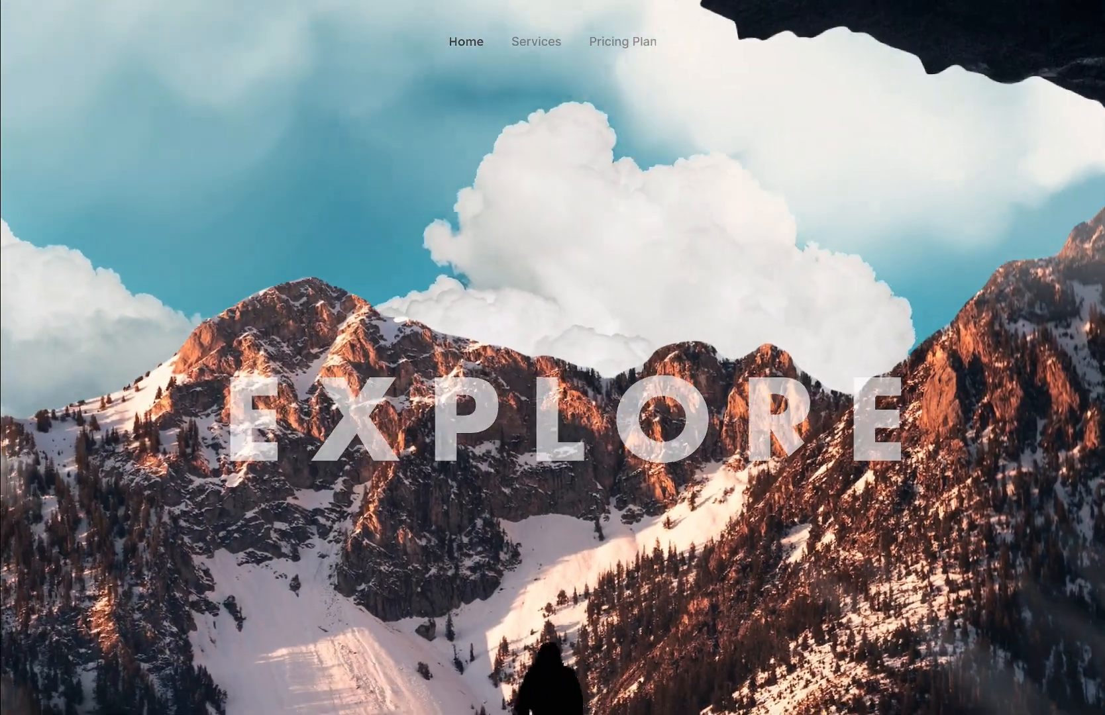
Scroll the Present-mode prototype from the EXPLORE mountain view into the cave with the hiker.
{"action": "scroll", "scroll_direction": "down", "scroll_amount": 3}
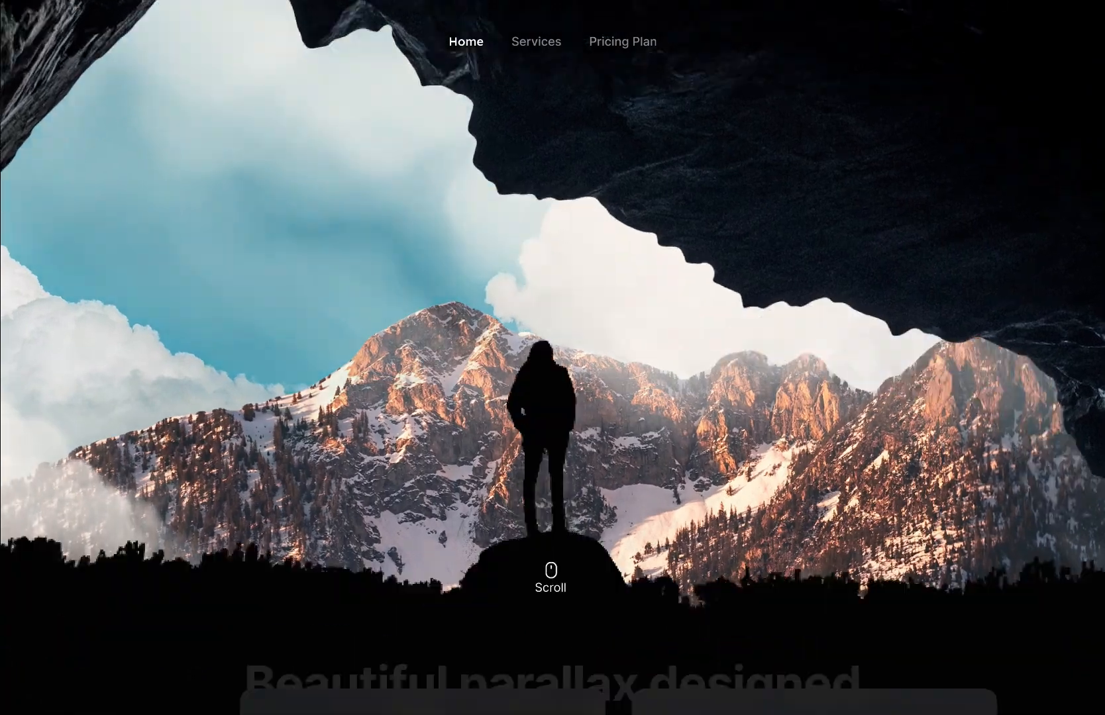
{"action": "scroll", "scroll_direction": "down", "scroll_amount": 3}
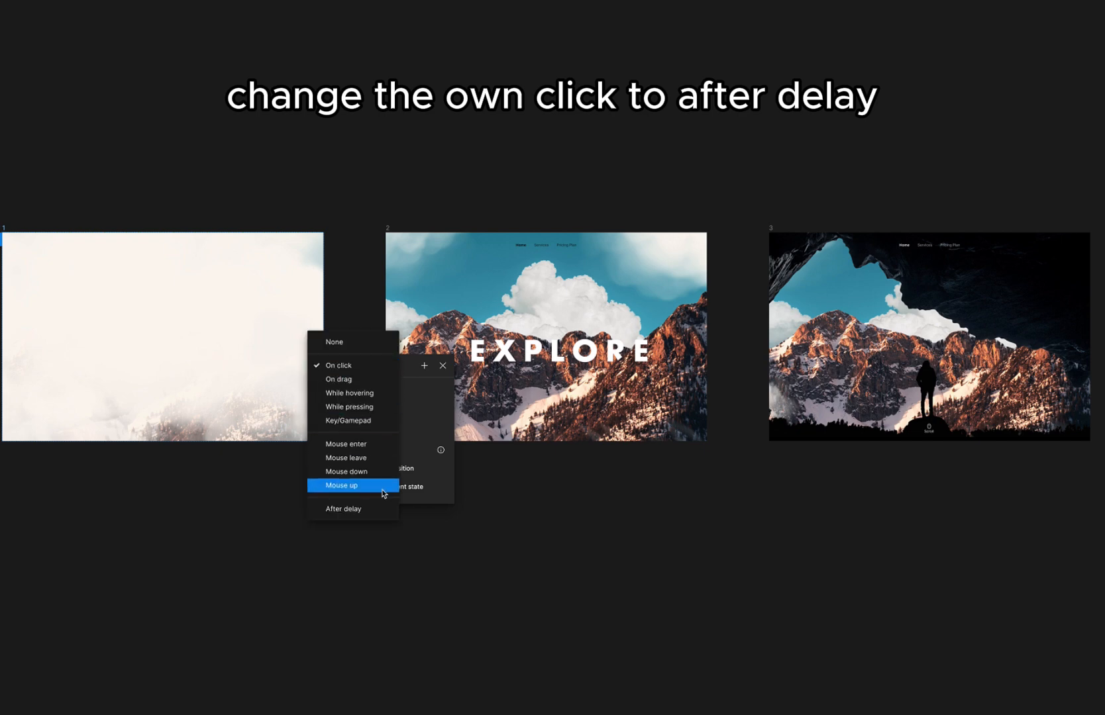
Set the foggy frame's interaction to After delay 1ms with a Smart animate transition.
{"action": "left_click", "coordinate": [343, 508]}
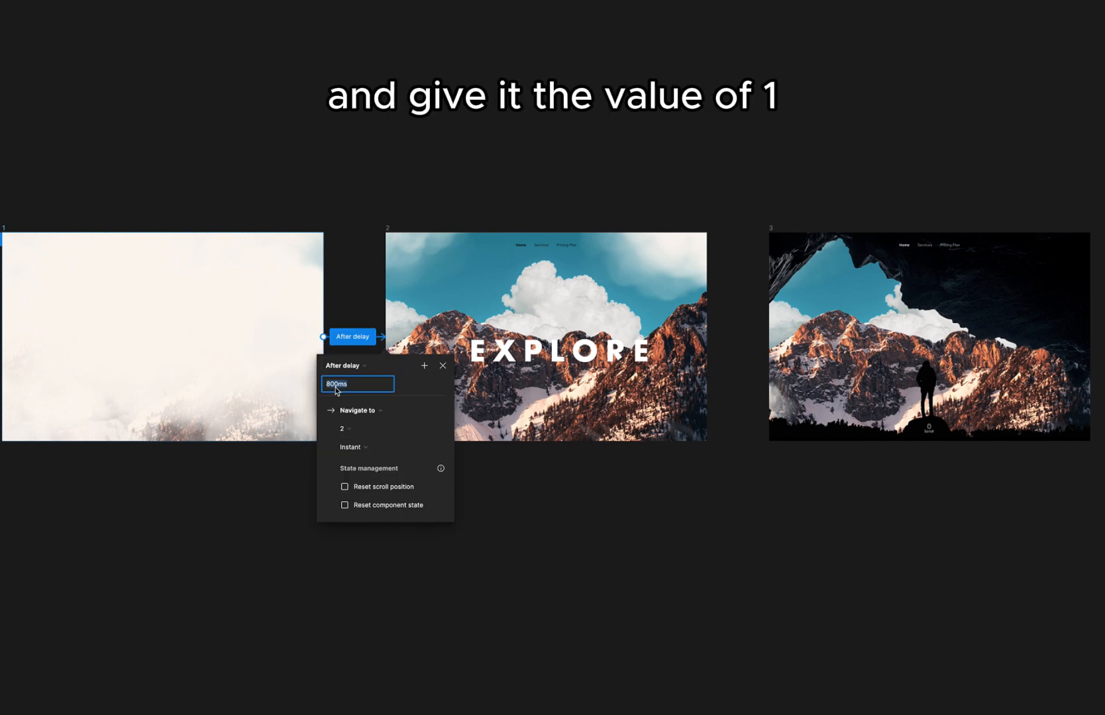
{"action": "left_click", "coordinate": [353, 447]}
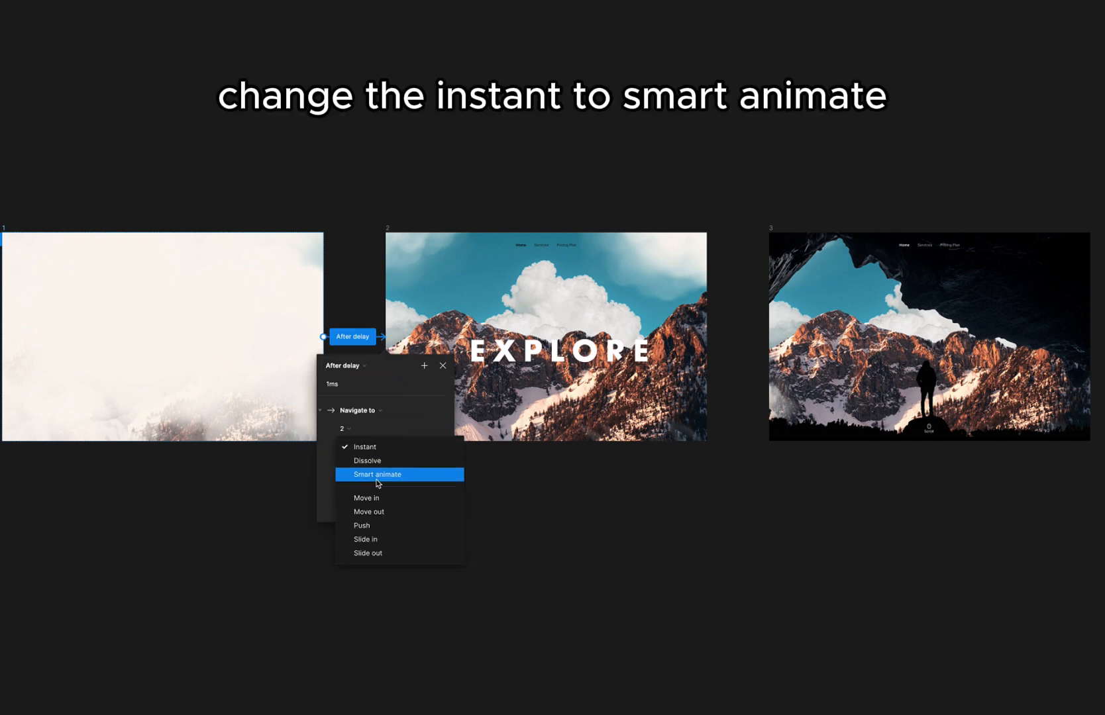
{"action": "left_click", "coordinate": [376, 474]}
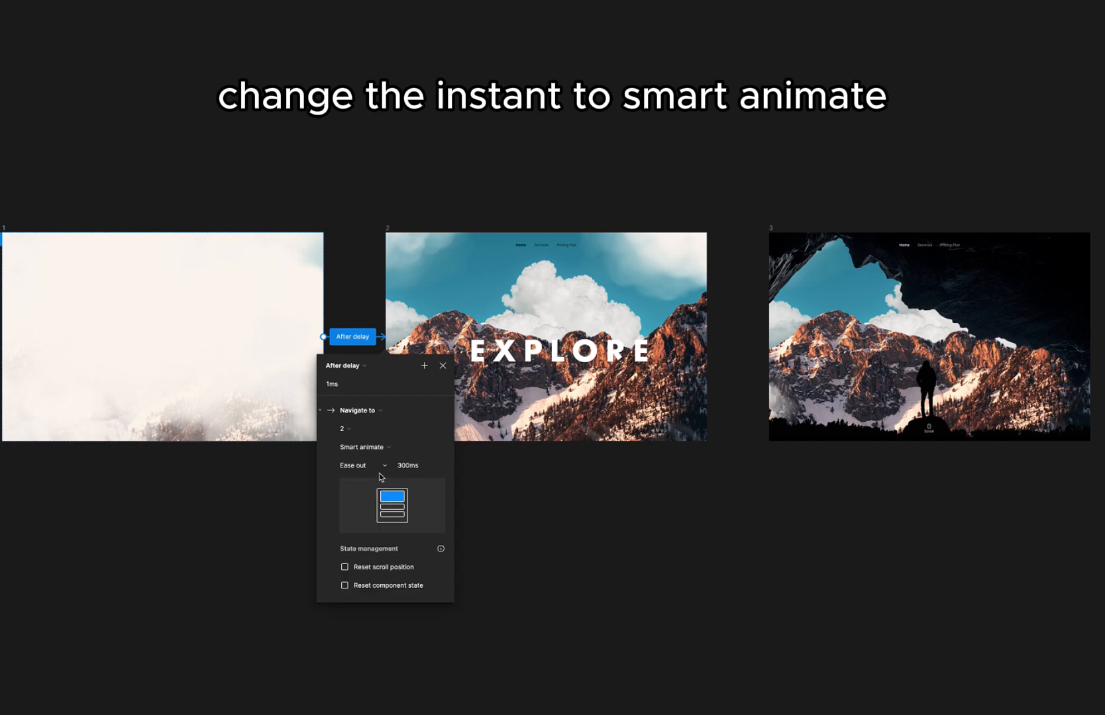
{"action": "left_click", "coordinate": [361, 465]}
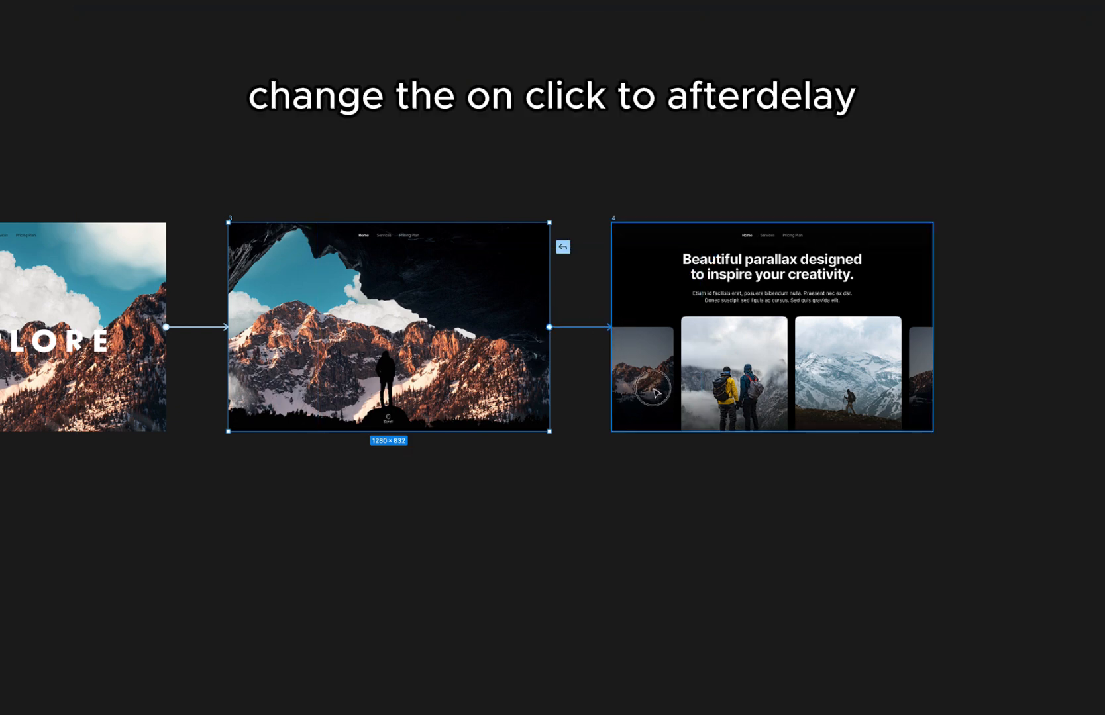
Select the cave frame's connection to the parallax cards frame to edit its transition.
{"action": "left_click", "coordinate": [561, 245]}
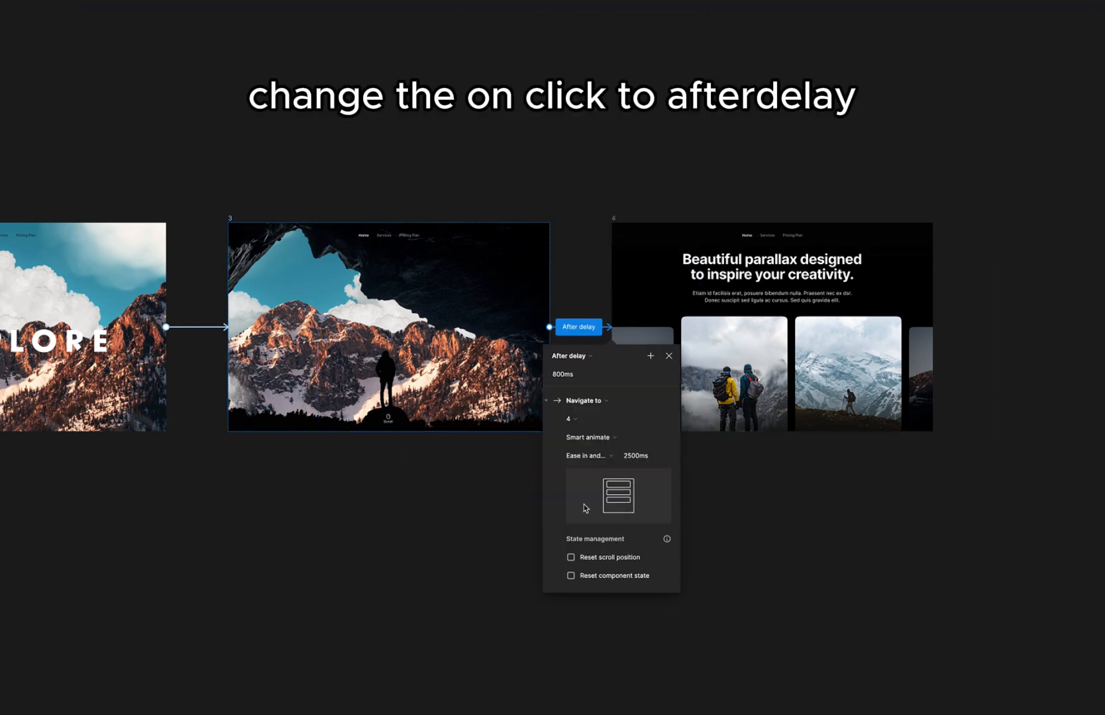